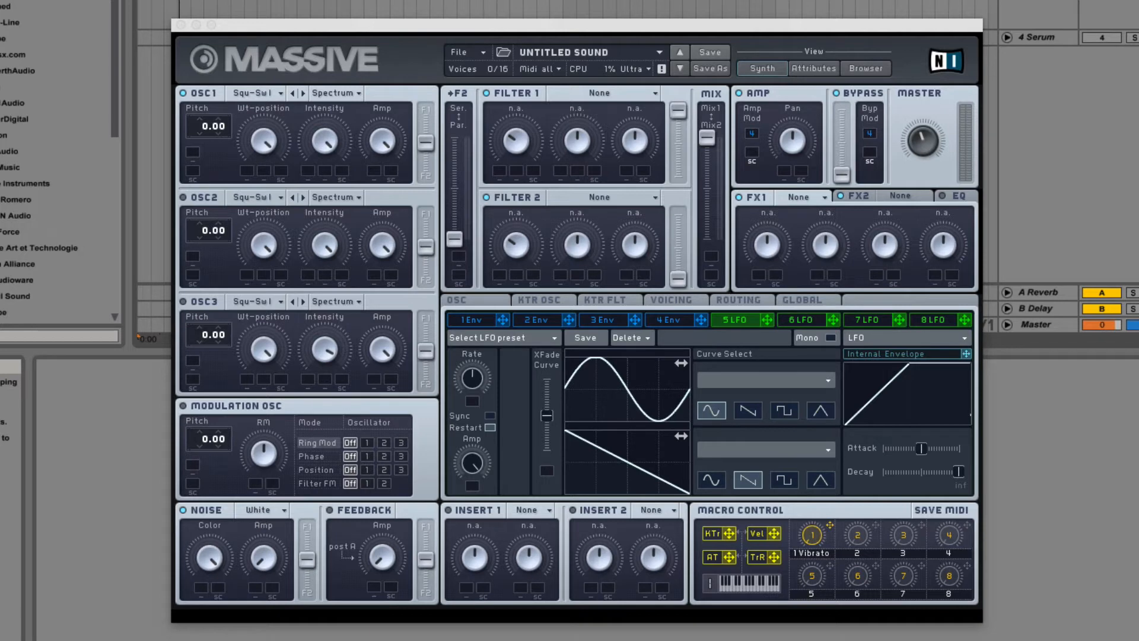
pyautogui.moveTo(608, 398)
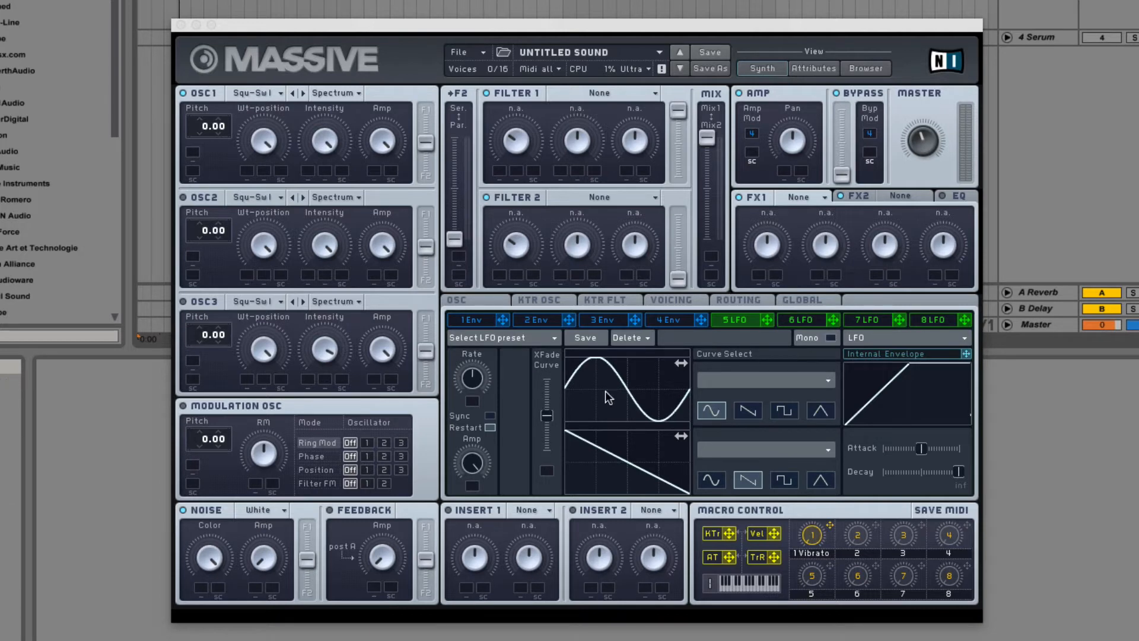
pyautogui.moveTo(527, 318)
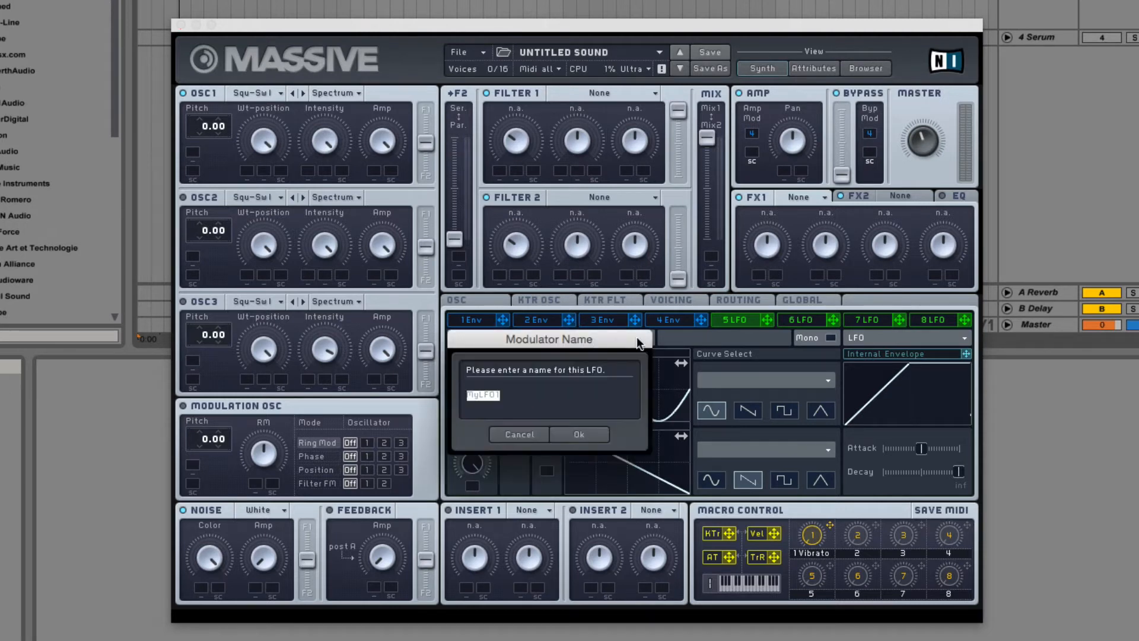
pyautogui.moveTo(531, 422)
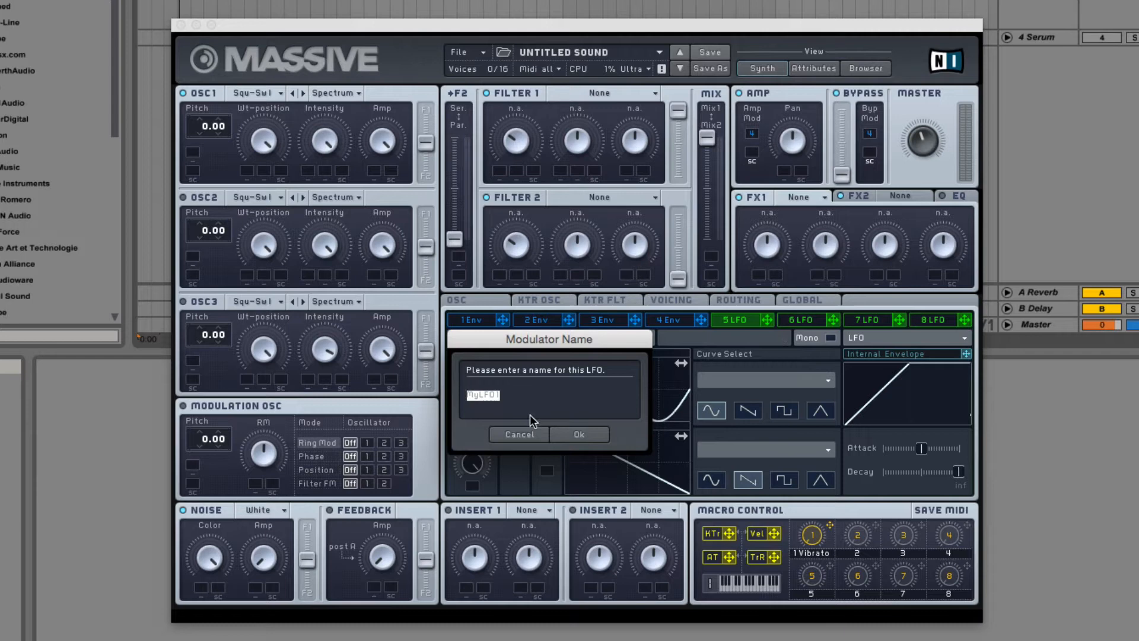
# Step: Dismiss the LFO naming prompt, set Filter 1 to Loupass 4, and route LFO 5 to cutoff
pyautogui.click(579, 435)
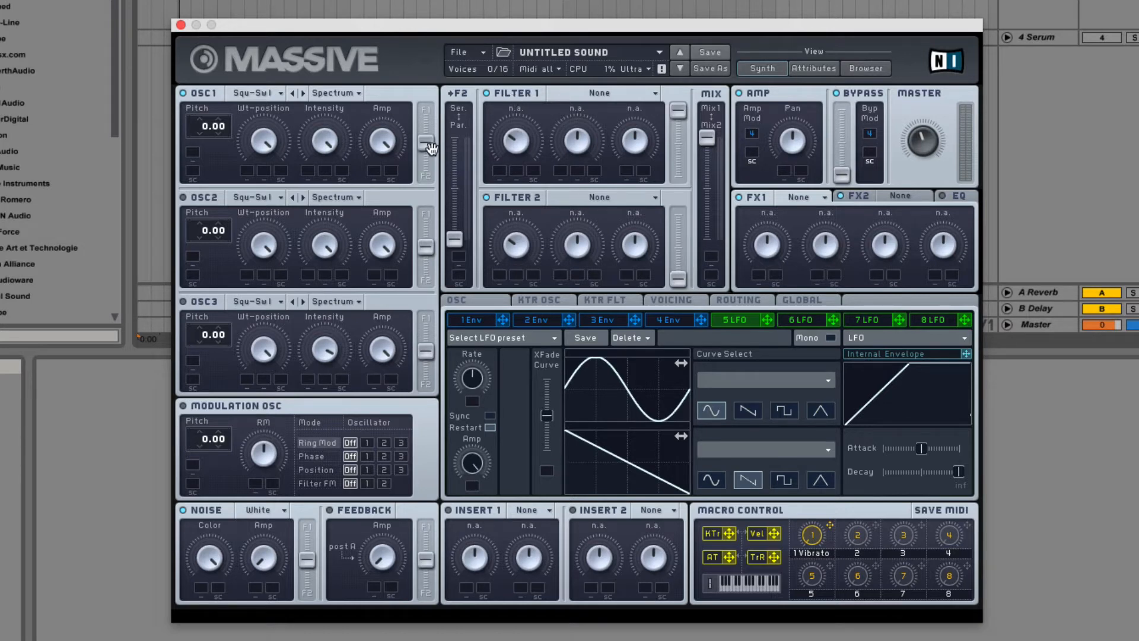
pyautogui.click(603, 94)
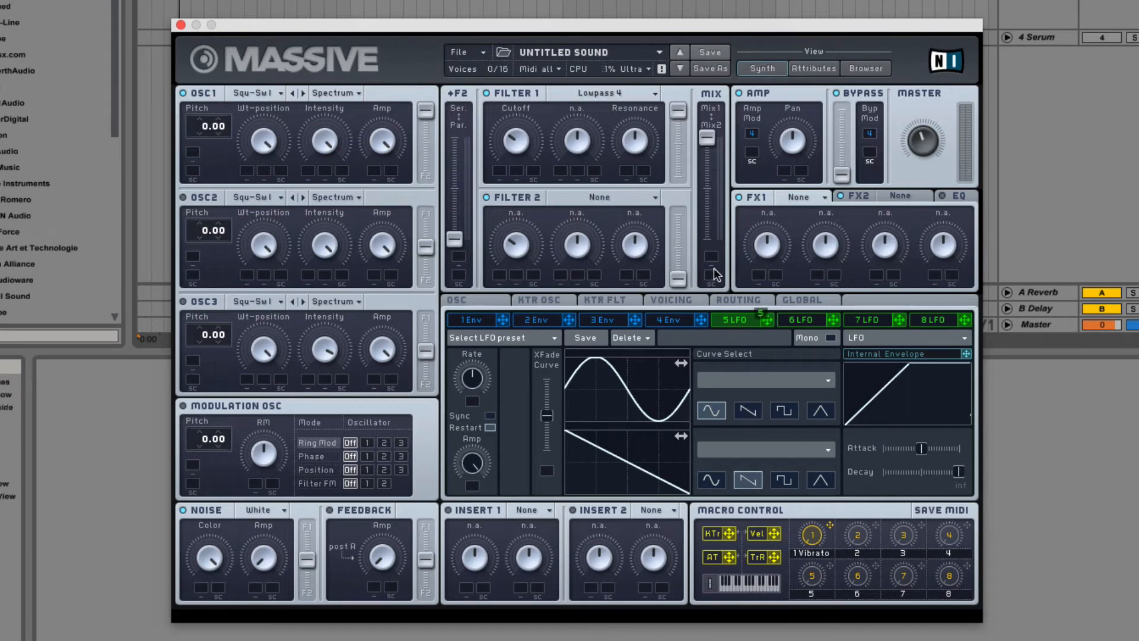
pyautogui.click(515, 142)
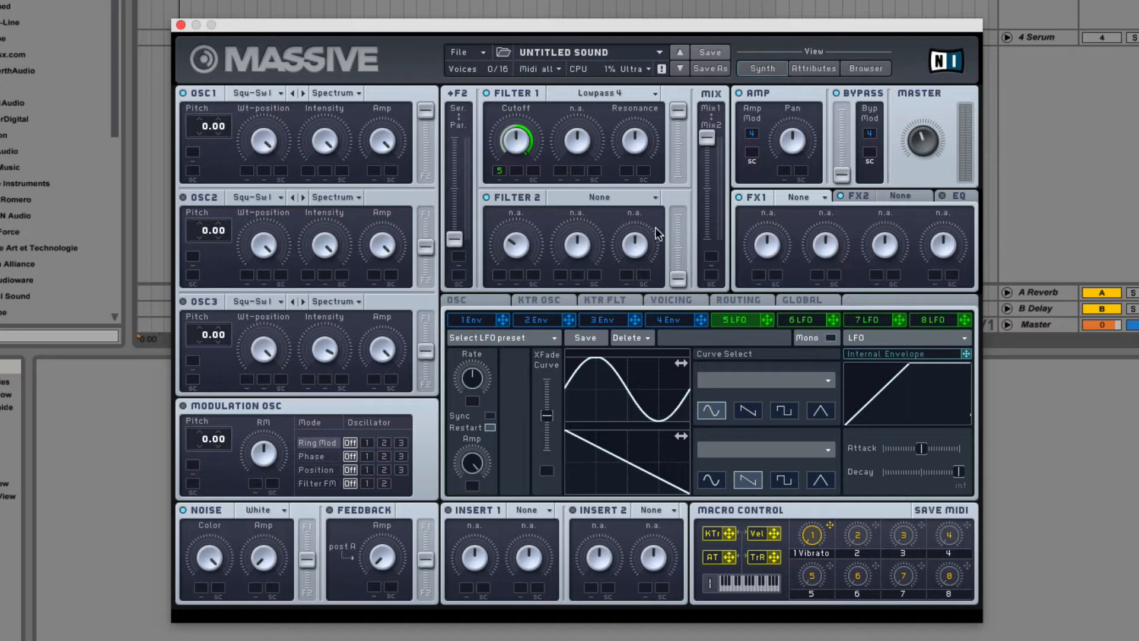
pyautogui.moveTo(833, 346)
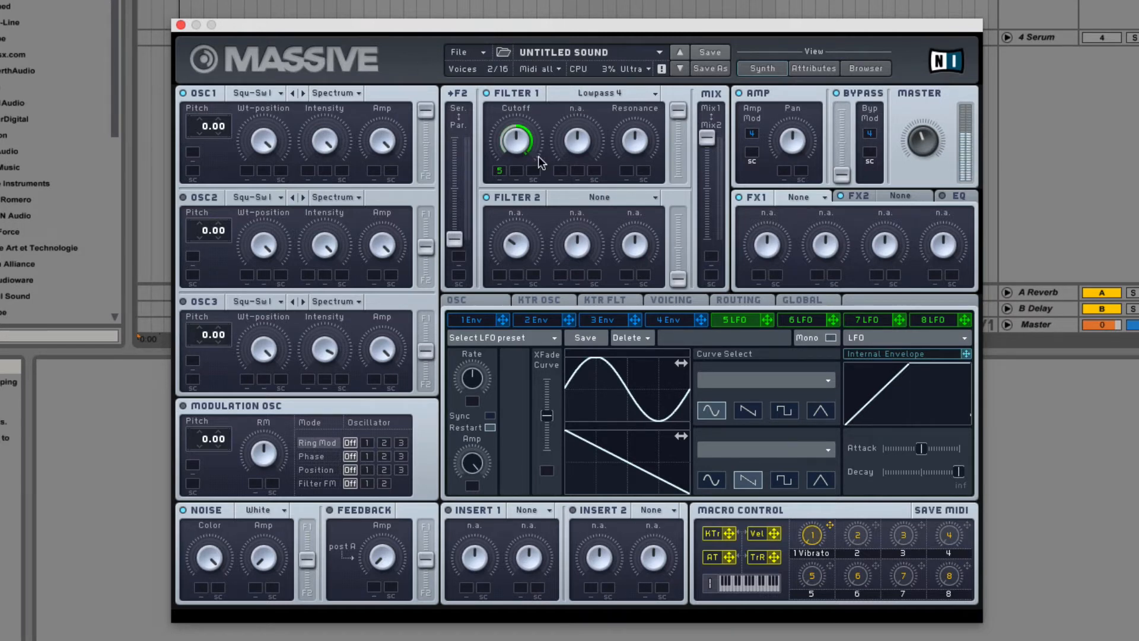
pyautogui.moveTo(828, 334)
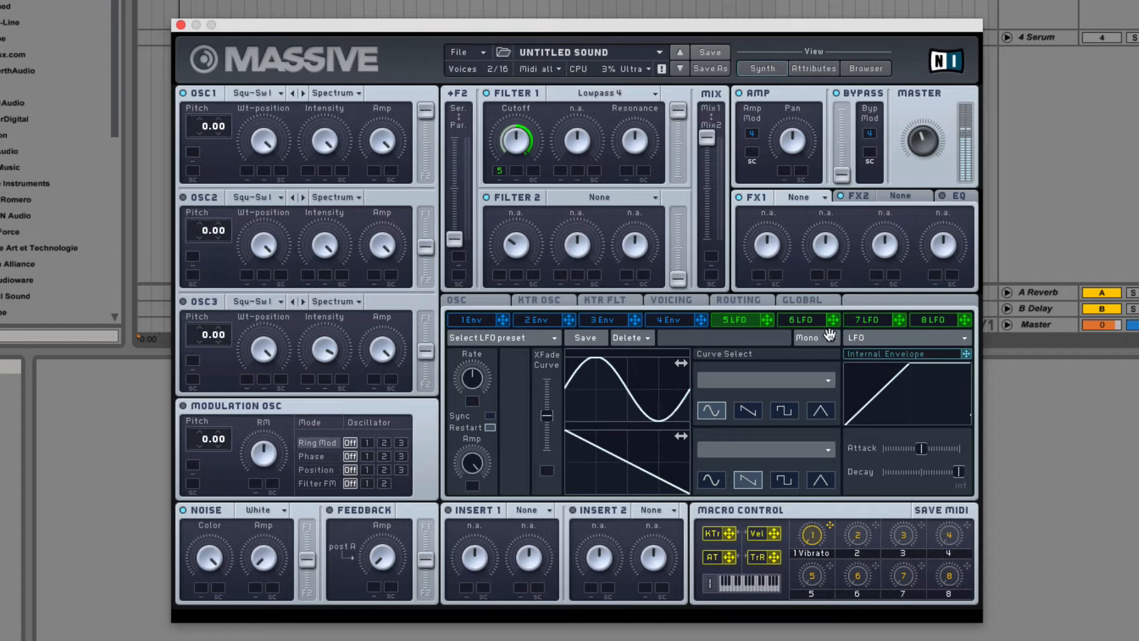
pyautogui.moveTo(805, 326)
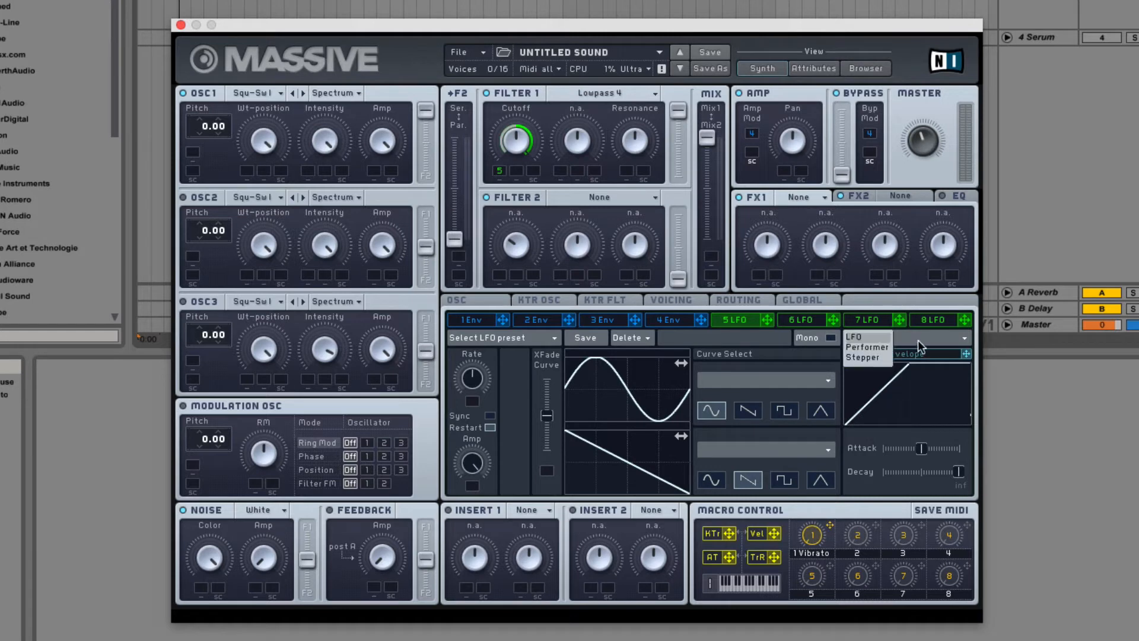
pyautogui.moveTo(875, 352)
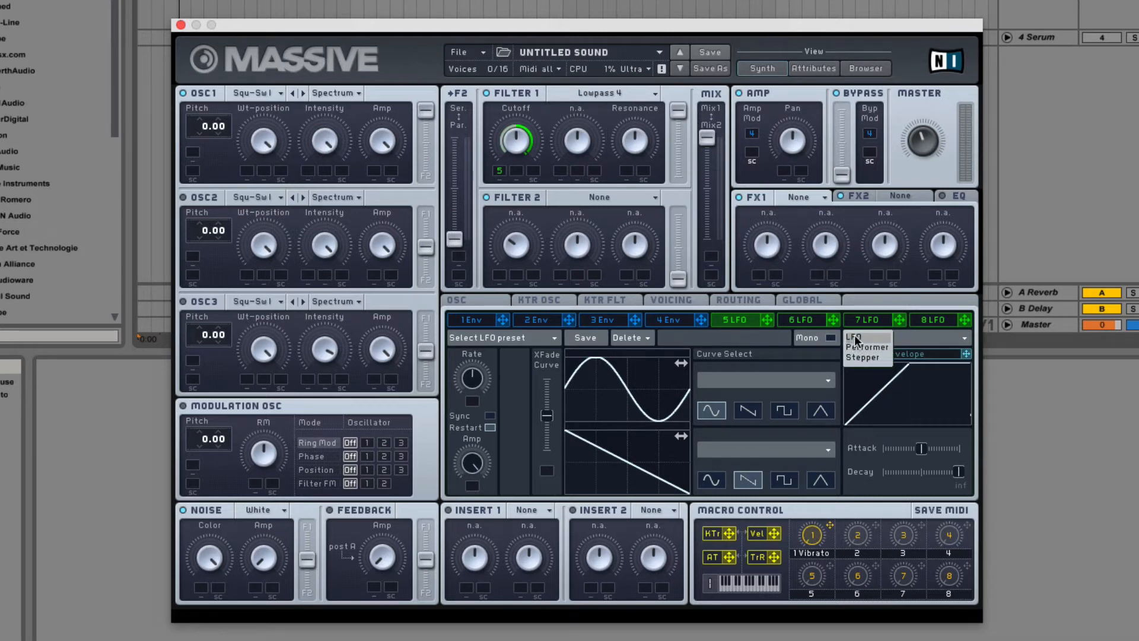
pyautogui.click(856, 337)
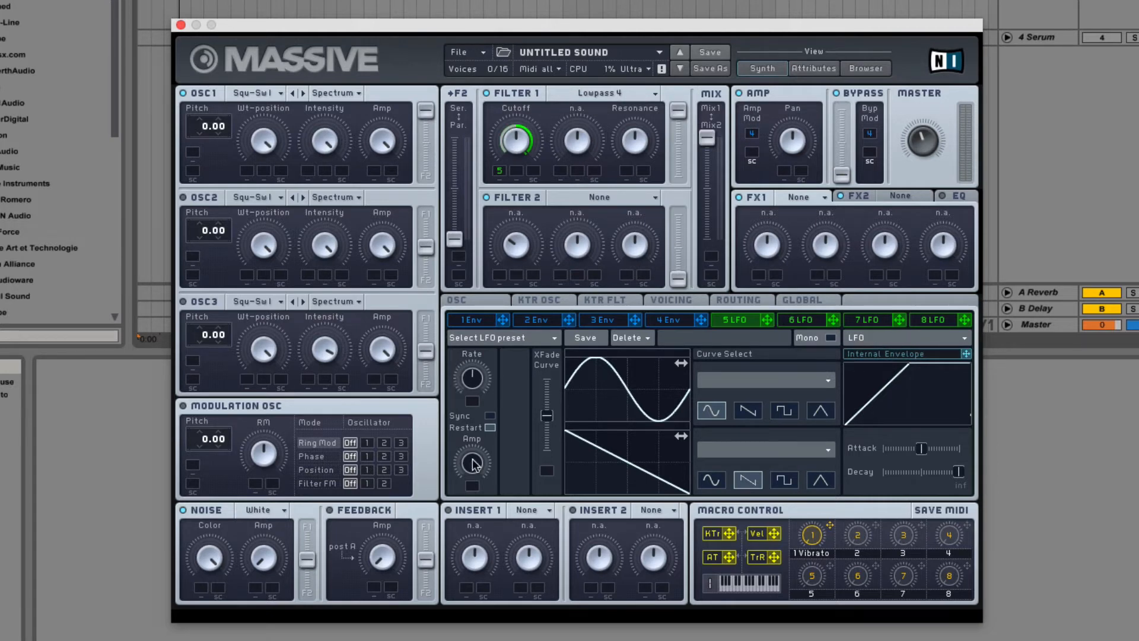
pyautogui.moveTo(499, 390)
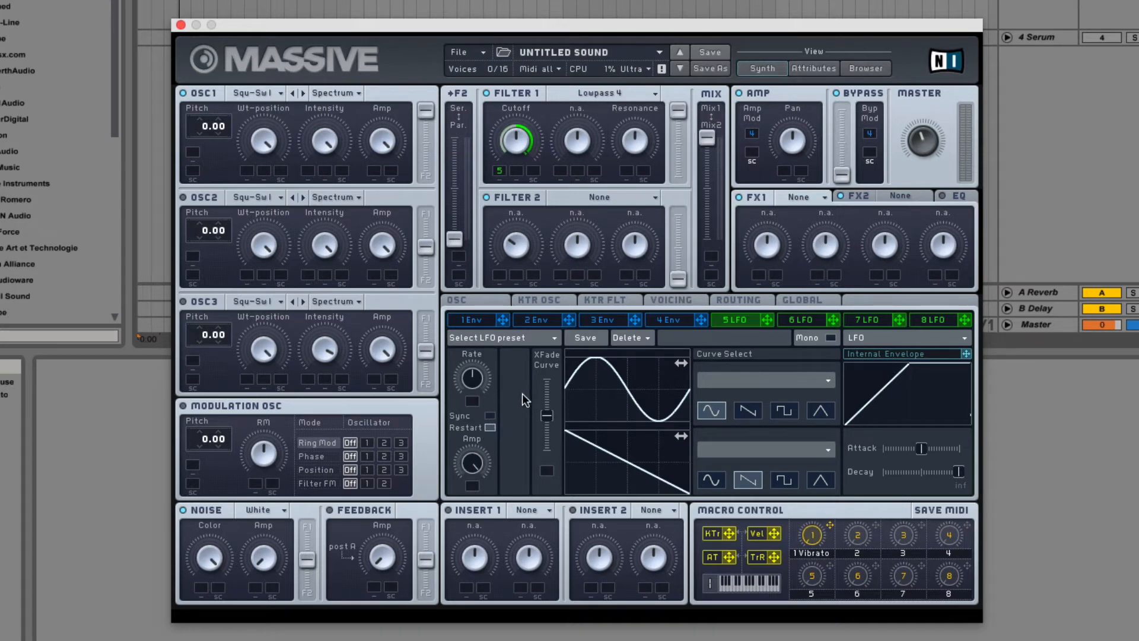
pyautogui.moveTo(496, 369)
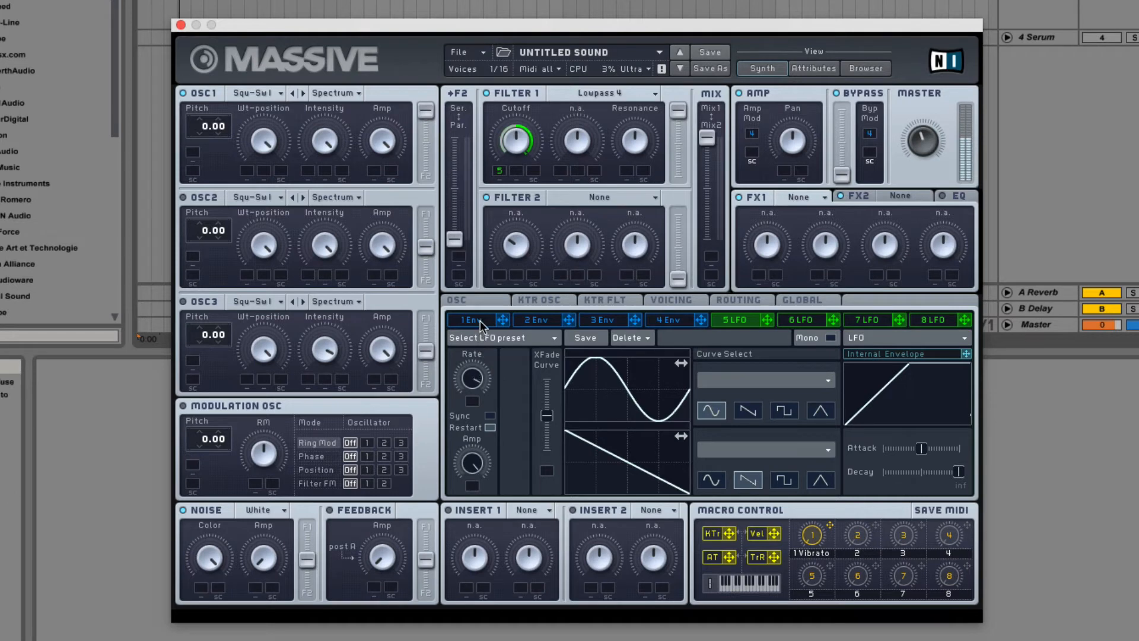
pyautogui.moveTo(479, 502)
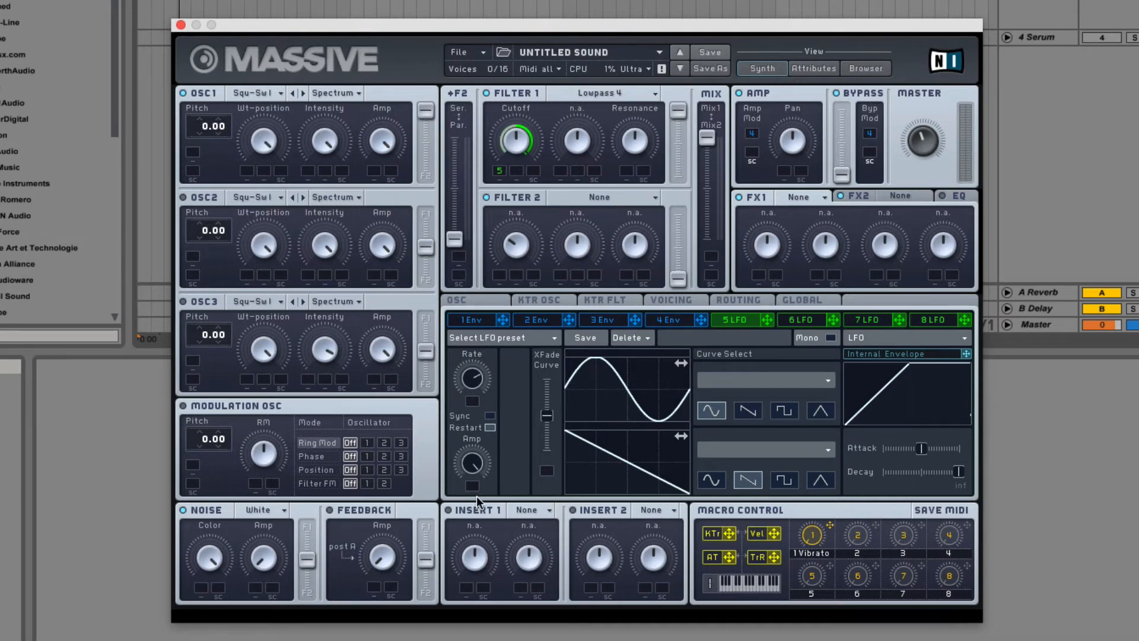
pyautogui.moveTo(472, 476)
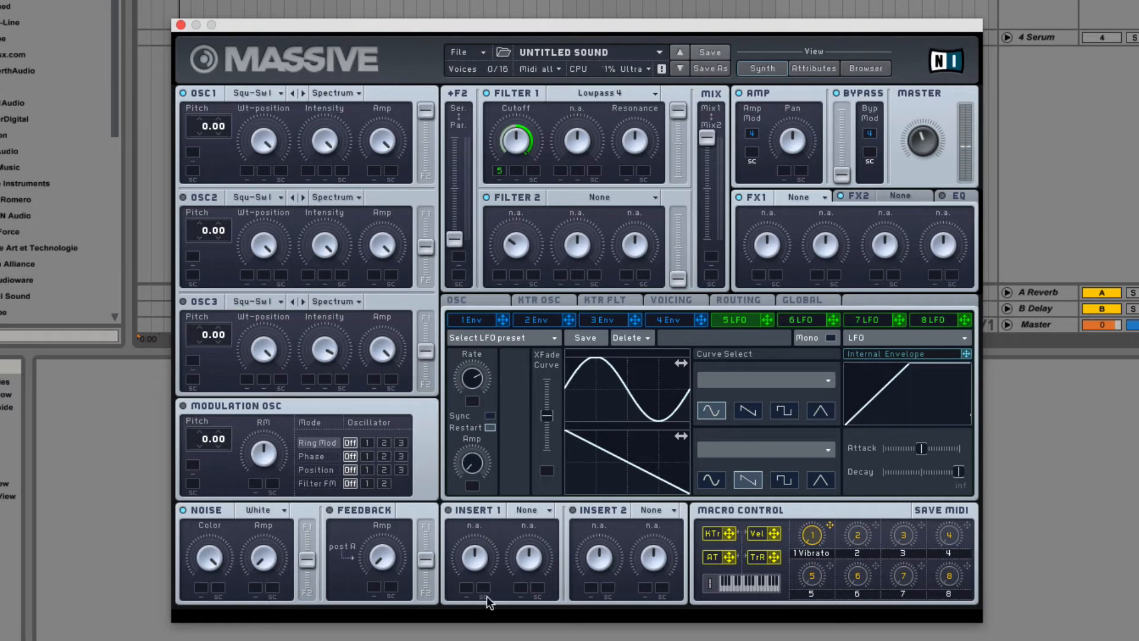
pyautogui.moveTo(486, 441)
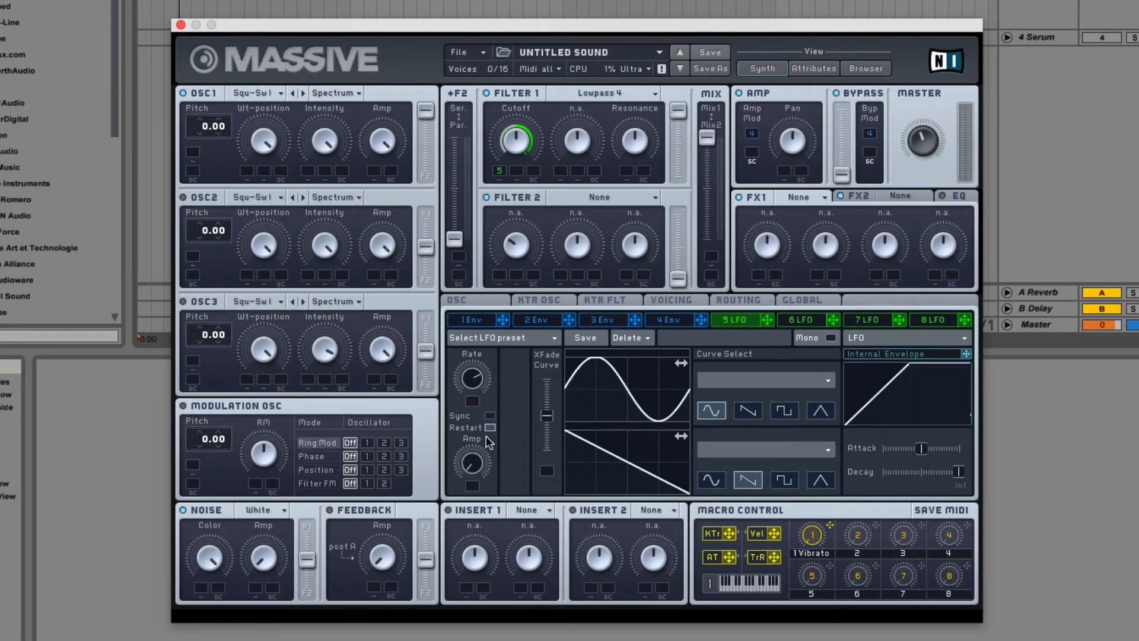
pyautogui.moveTo(478, 458)
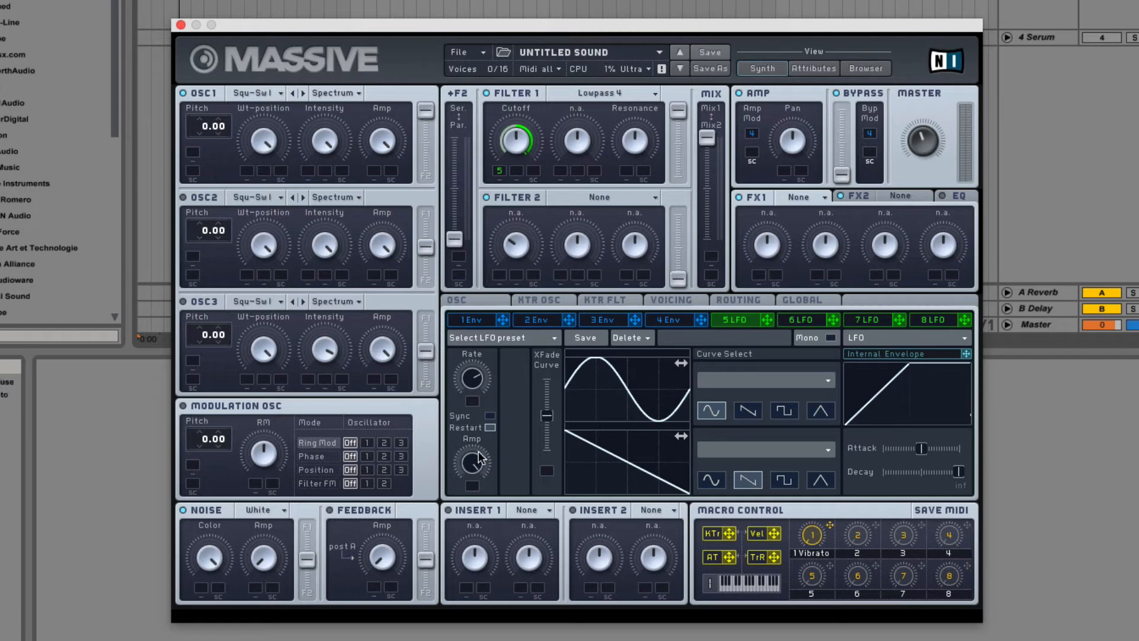
pyautogui.moveTo(496, 422)
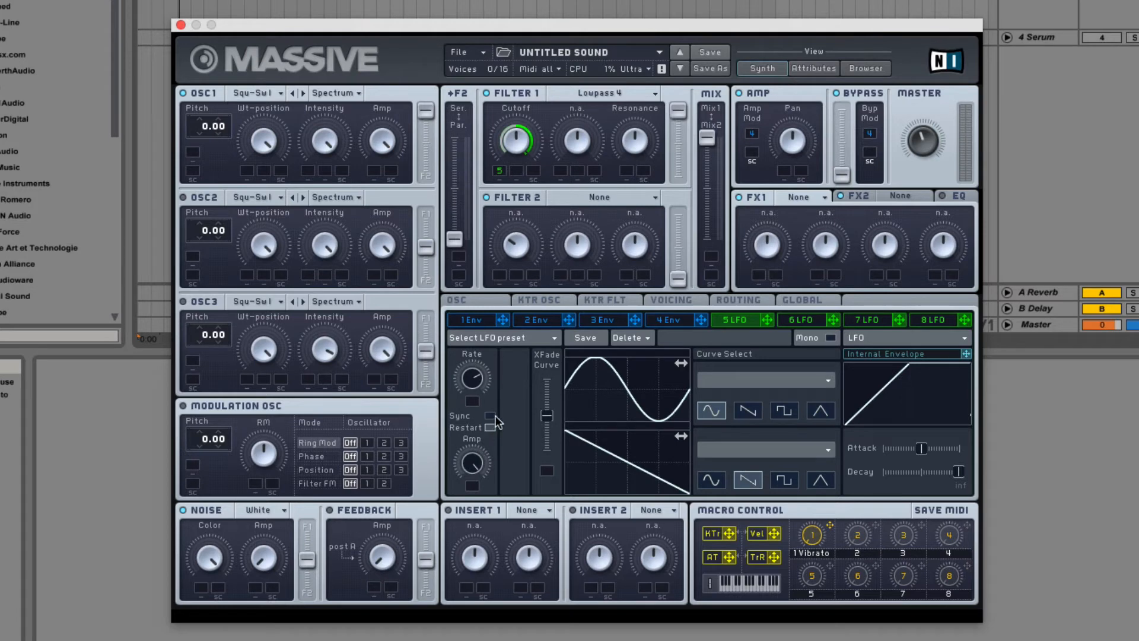
pyautogui.moveTo(587, 389)
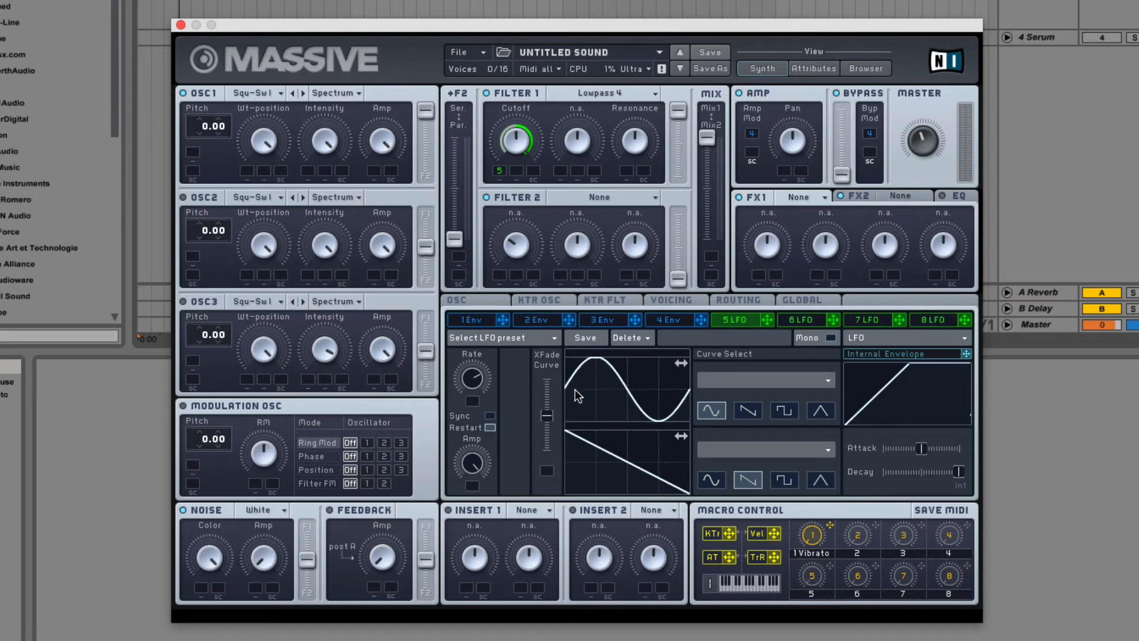
pyautogui.moveTo(555, 417)
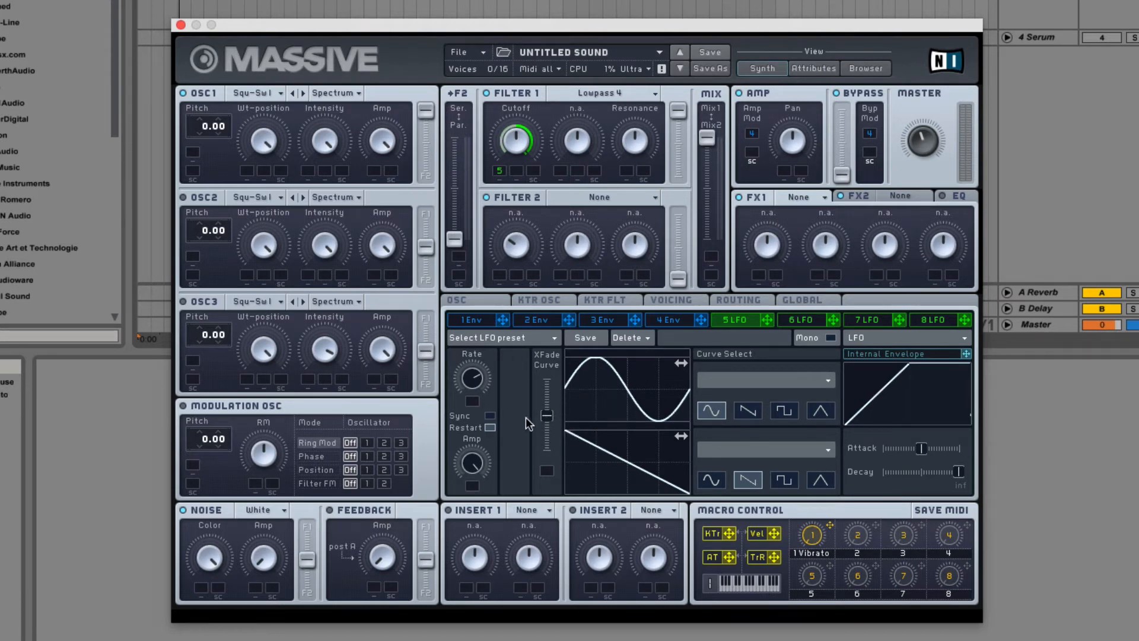
pyautogui.click(491, 417)
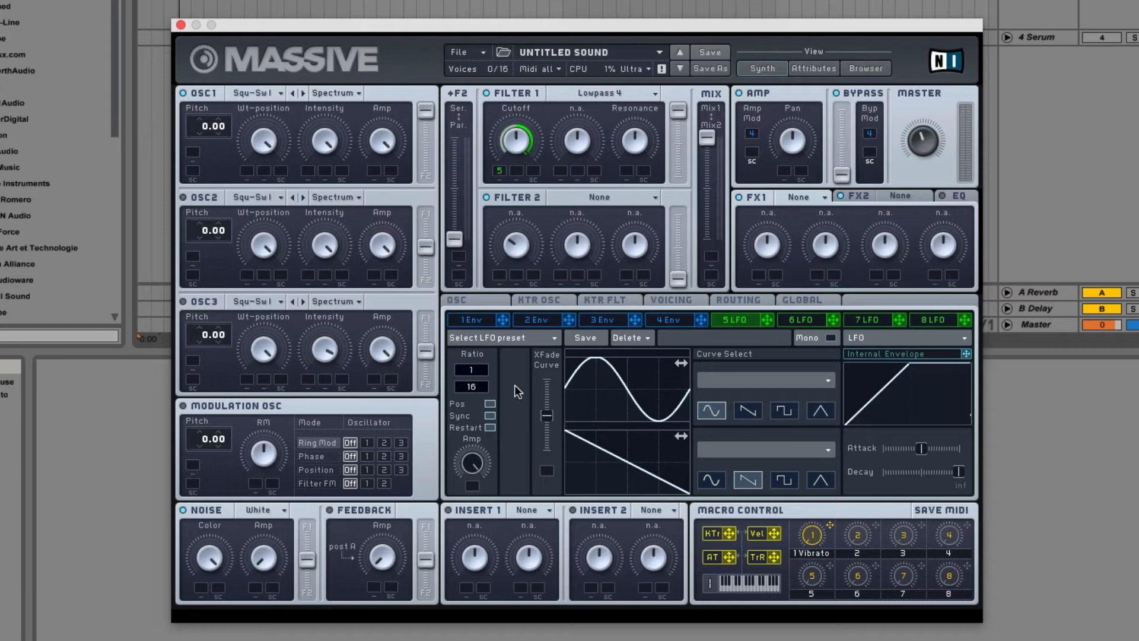
pyautogui.moveTo(504, 408)
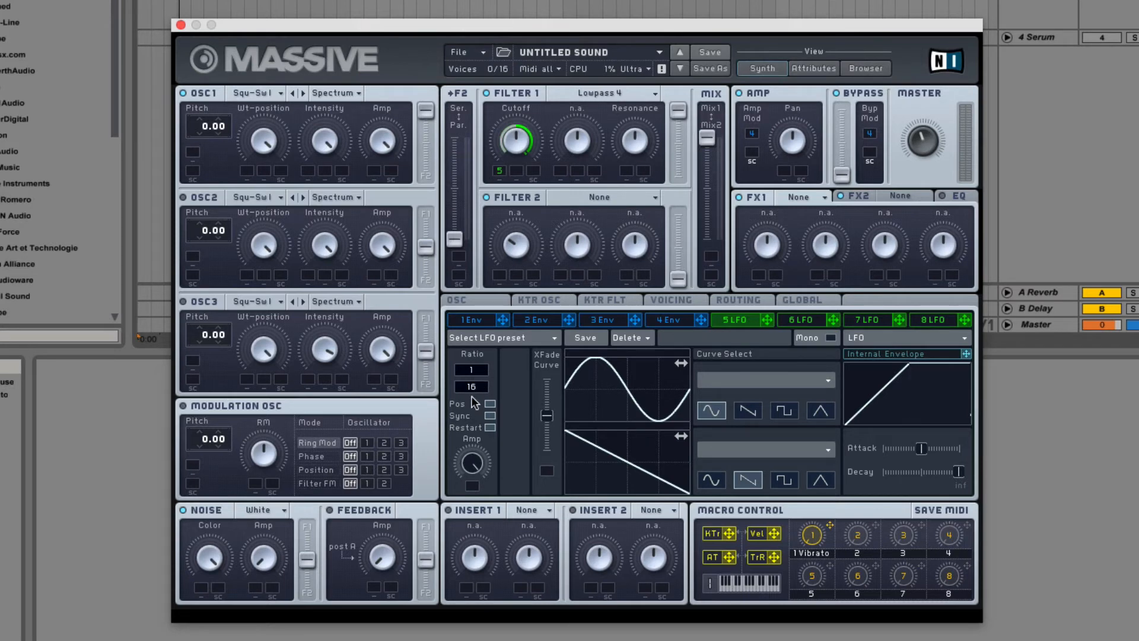
pyautogui.moveTo(476, 400)
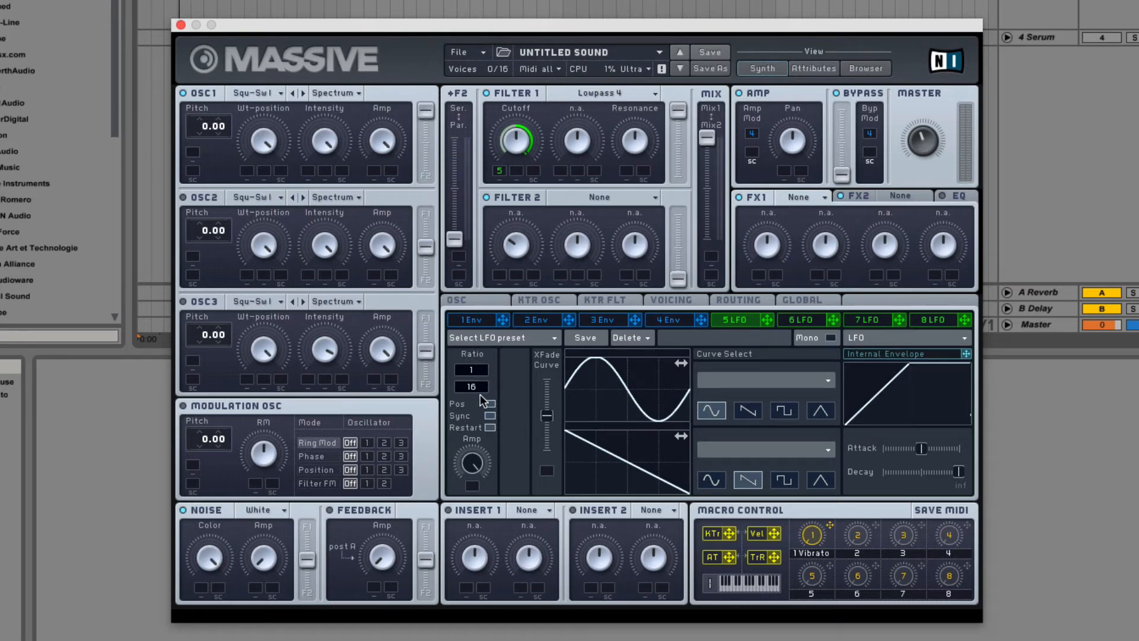
pyautogui.moveTo(470, 386); pyautogui.dragTo(483, 393)
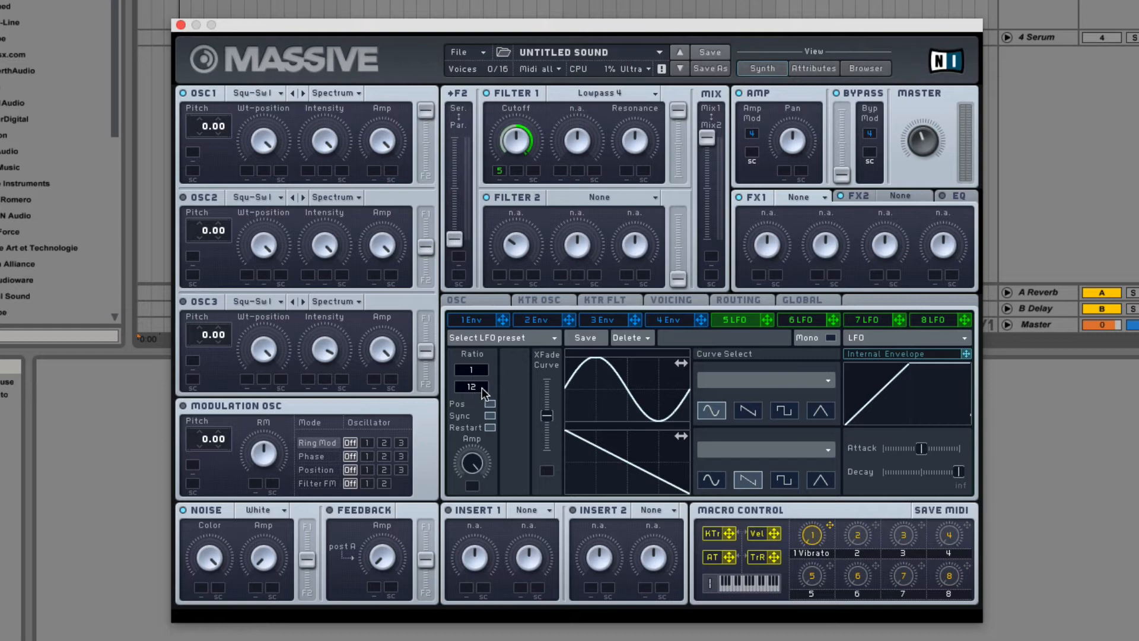
pyautogui.moveTo(470, 386); pyautogui.dragTo(470, 367)
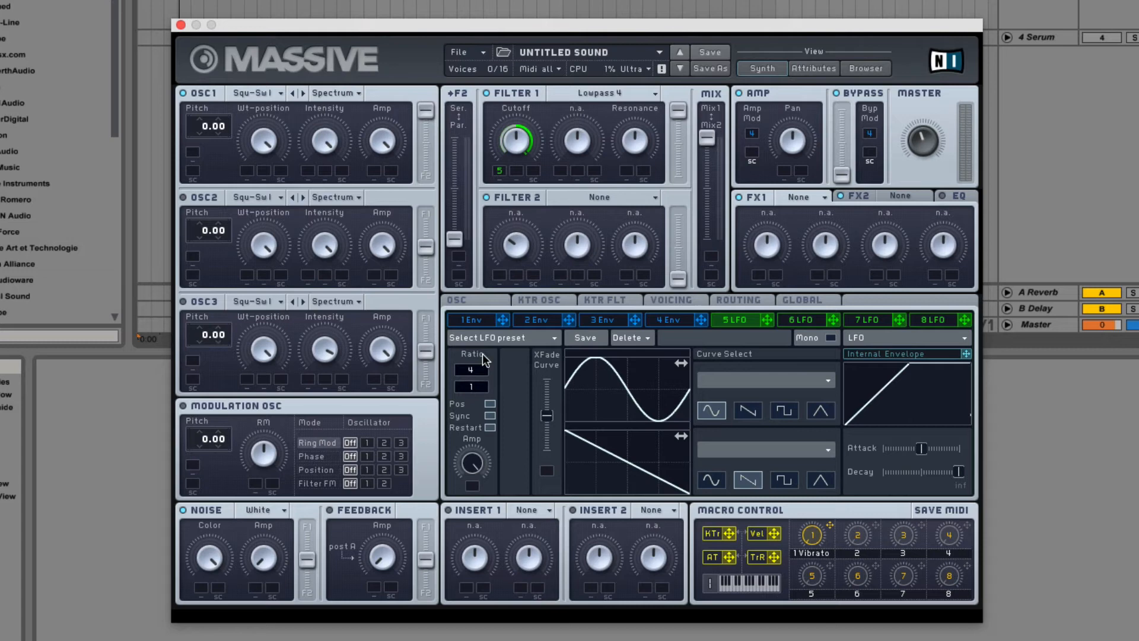
pyautogui.moveTo(470, 370); pyautogui.dragTo(470, 378)
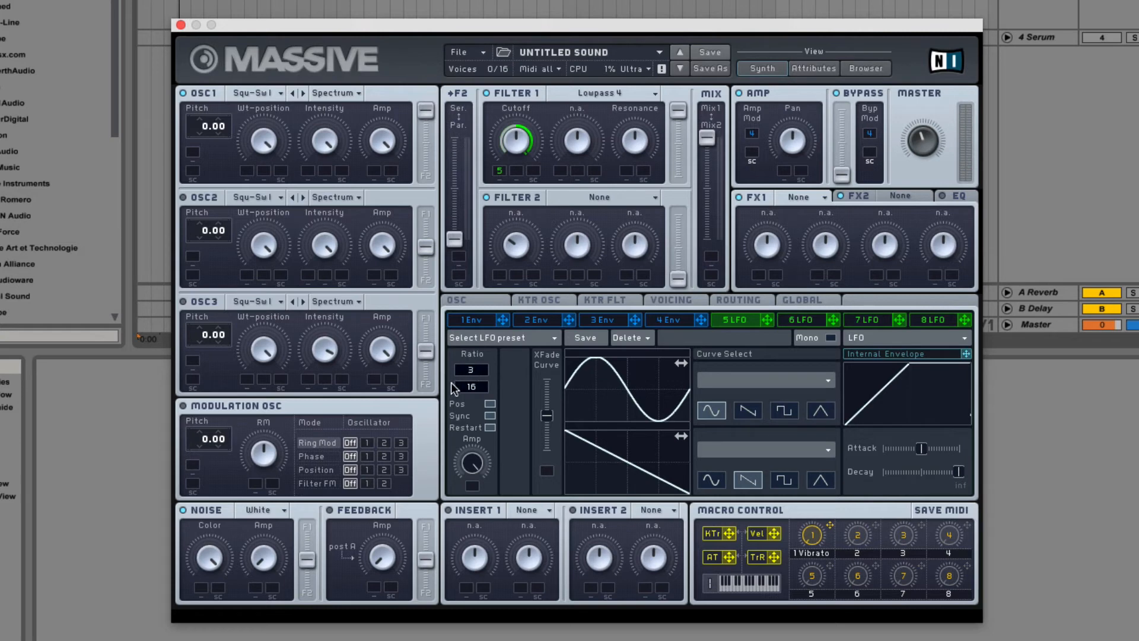
pyautogui.moveTo(468, 347)
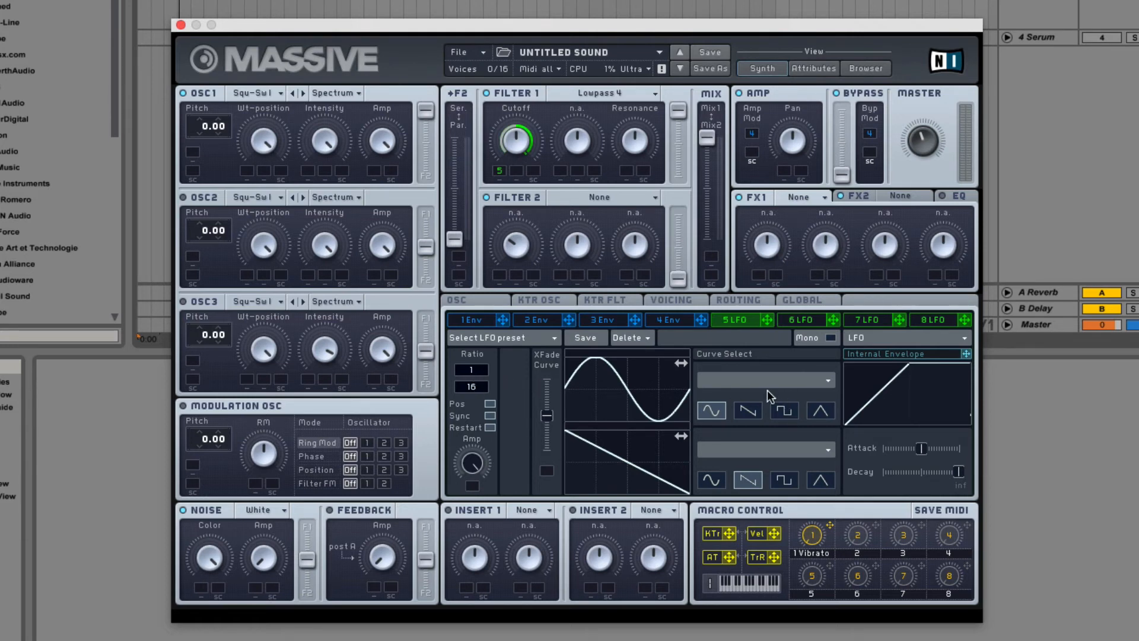
pyautogui.moveTo(548, 420)
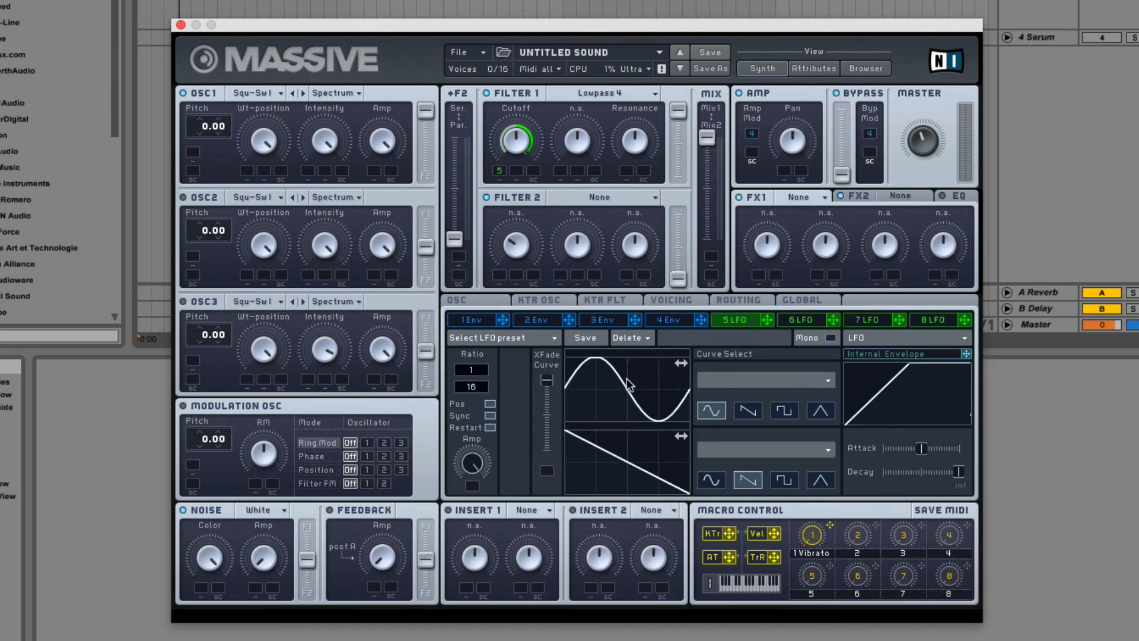
pyautogui.moveTo(606, 388)
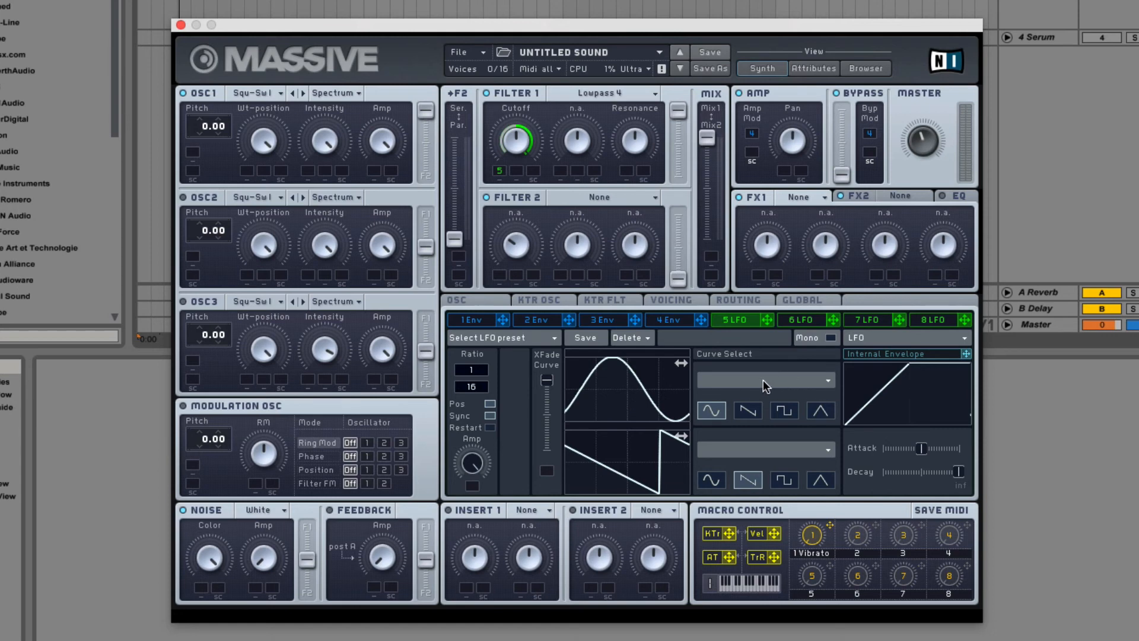
pyautogui.moveTo(814, 371)
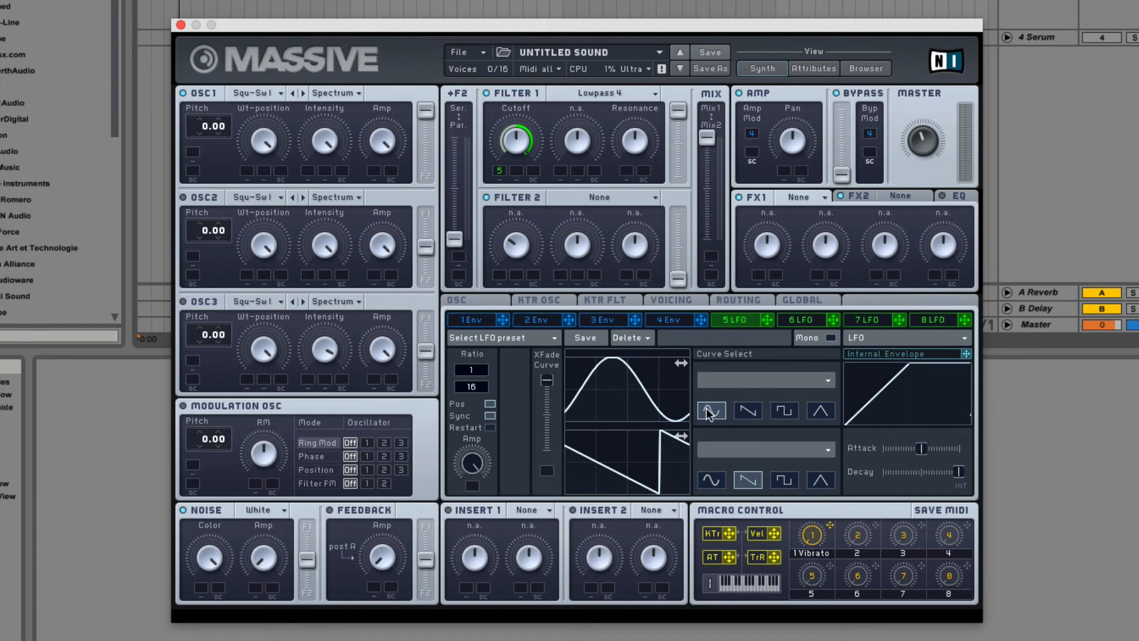
pyautogui.moveTo(815, 386)
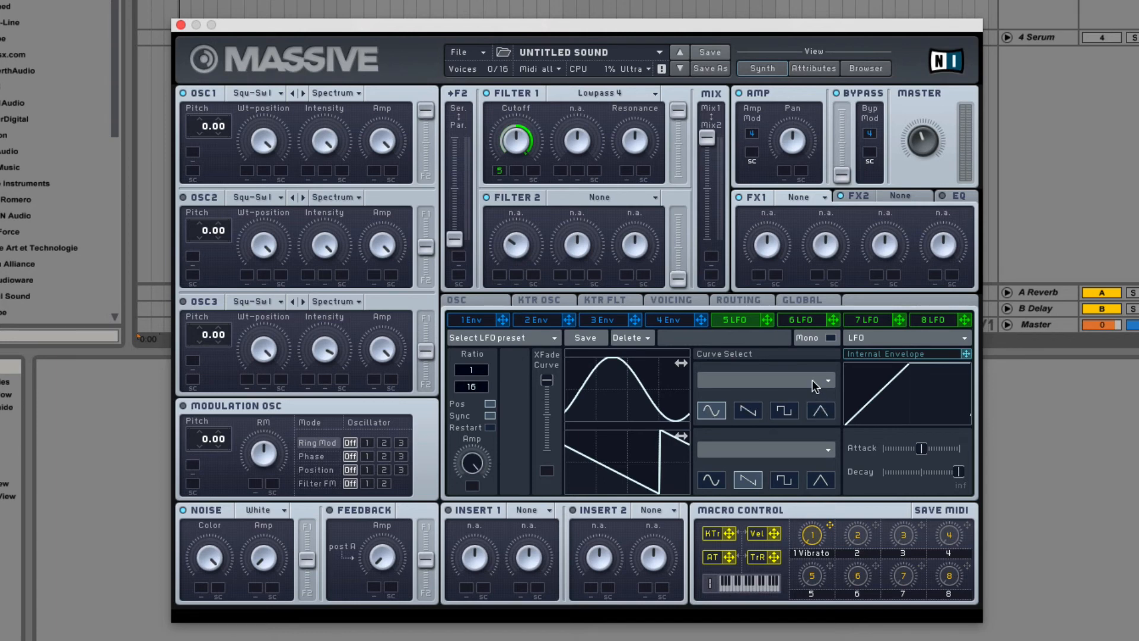
# Step: Choose Bending 2 from the upper Curve Select list, then view LFO 8's settings
pyautogui.click(823, 381)
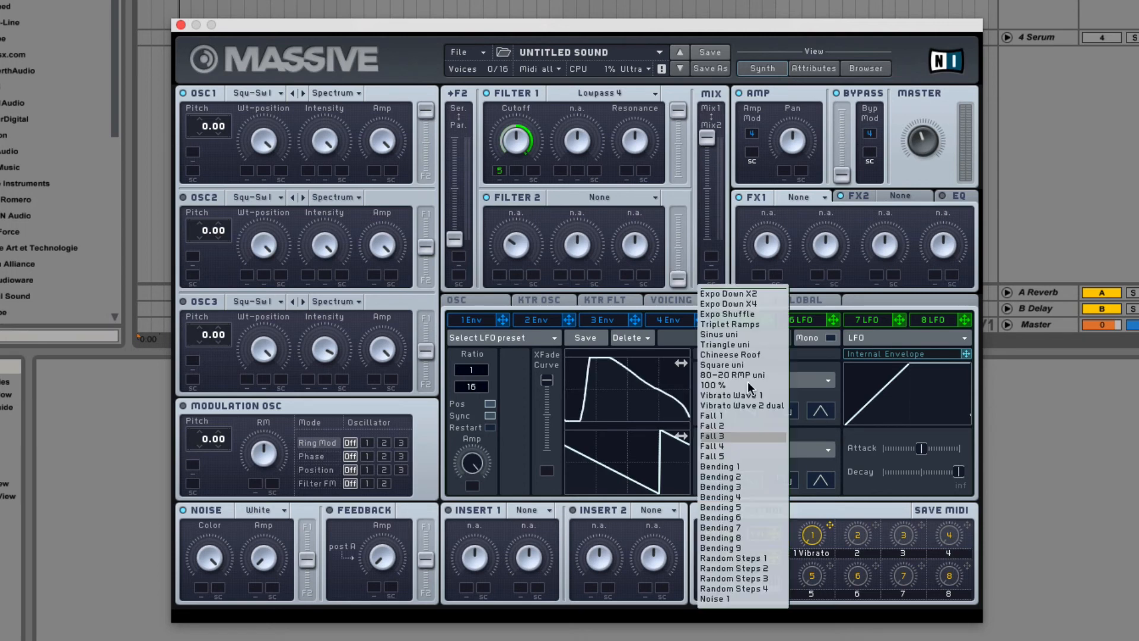
pyautogui.click(720, 477)
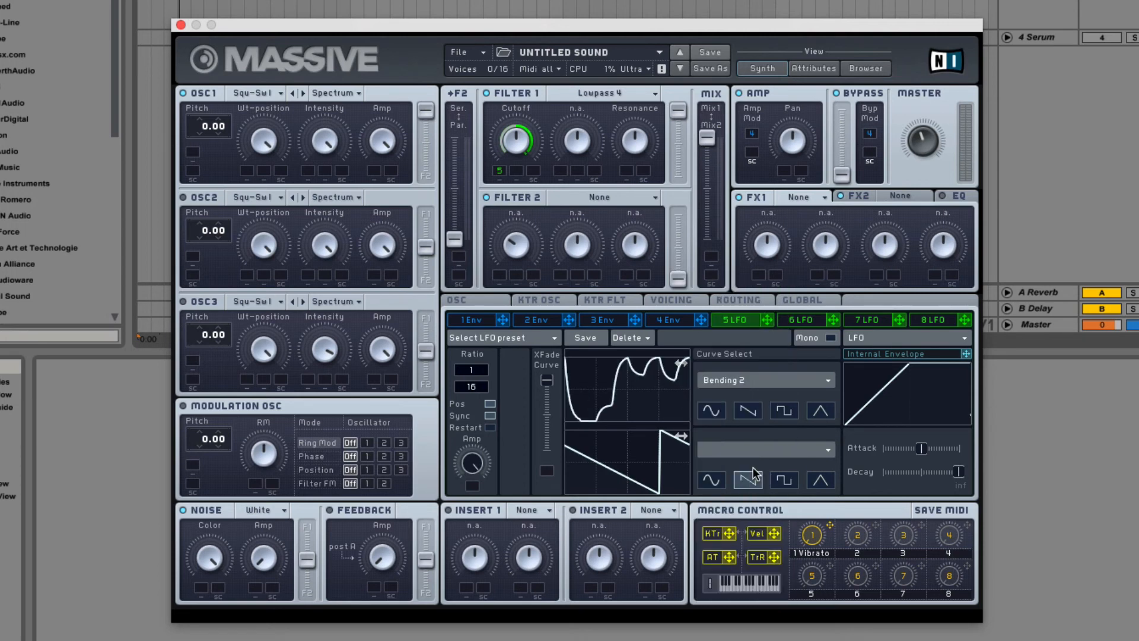
pyautogui.moveTo(955, 347)
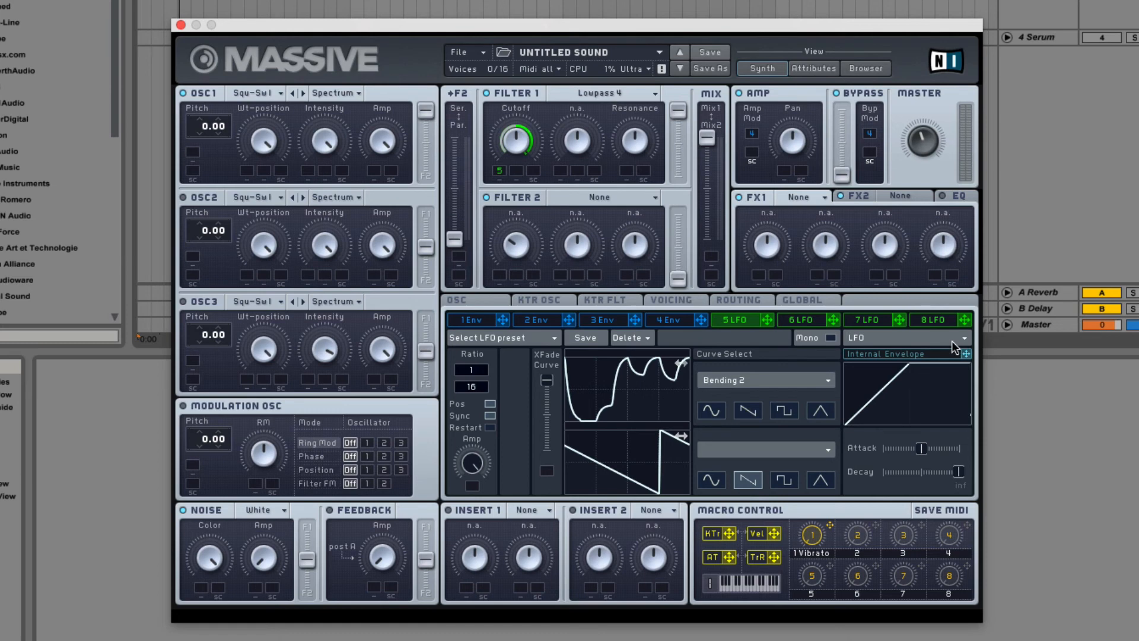
pyautogui.click(930, 325)
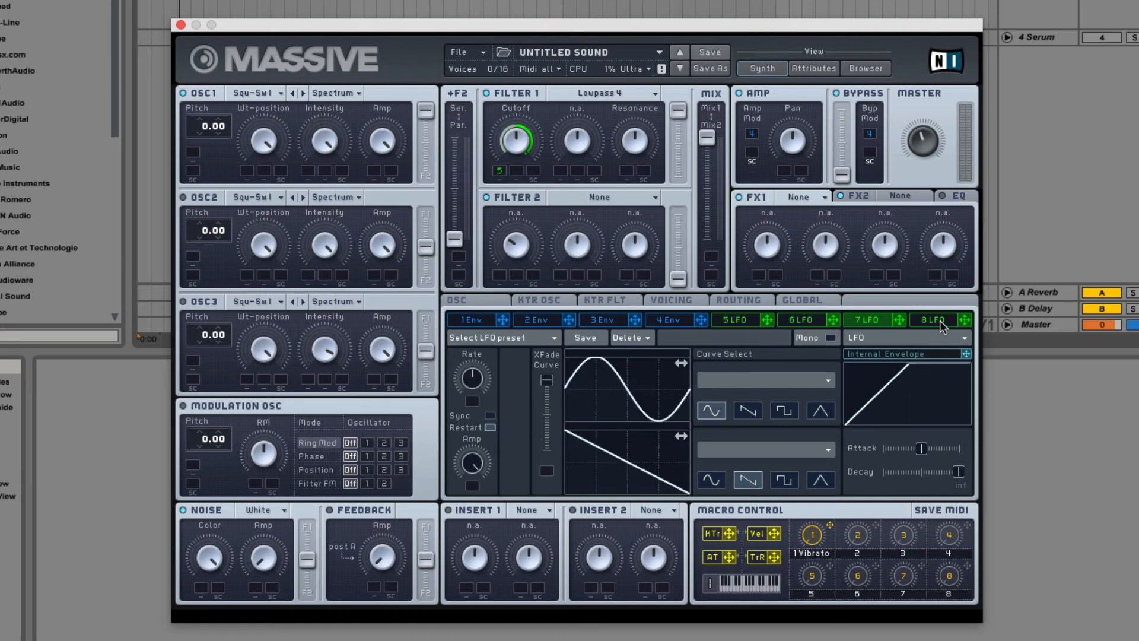
# Step: Return to LFO 5 and assign the internal AD envelope to the curve crossfade
pyautogui.click(456, 300)
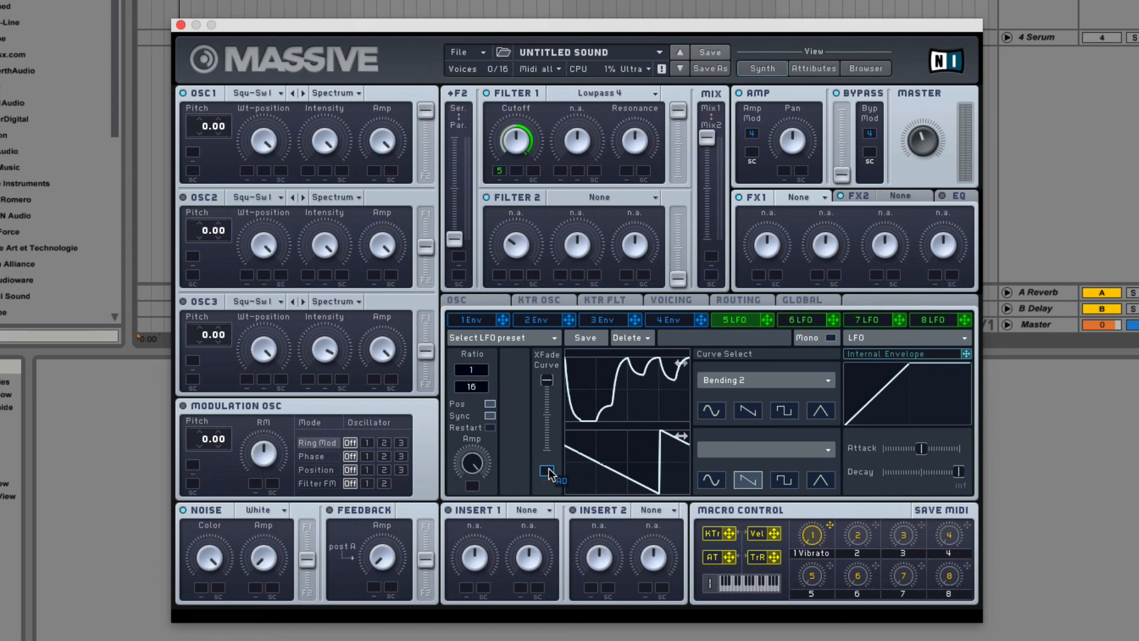
pyautogui.click(547, 471)
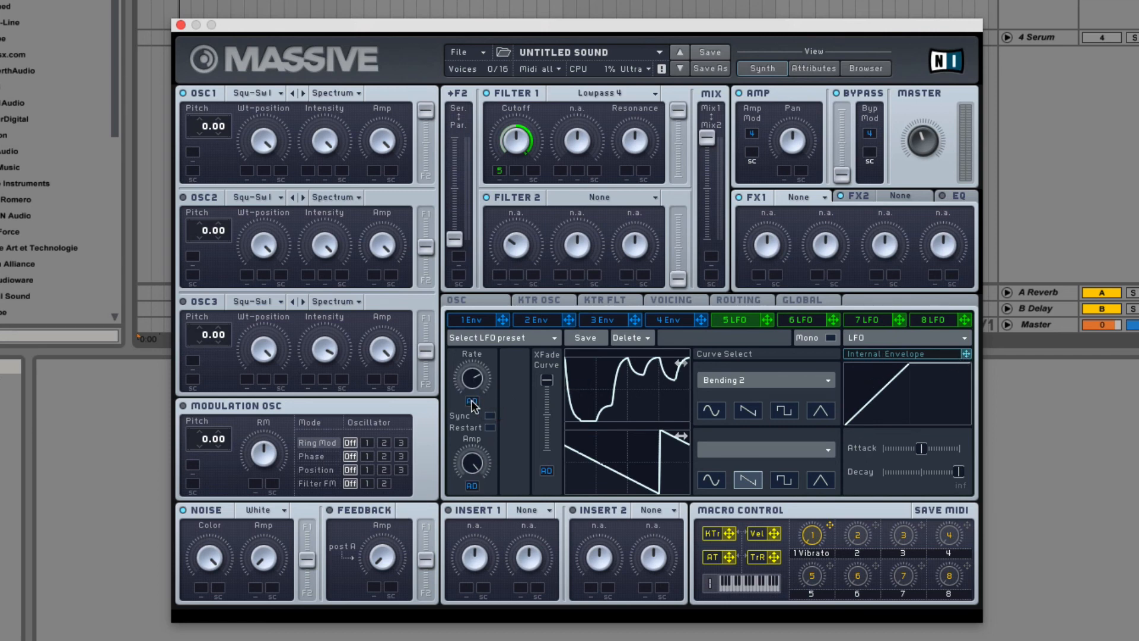
pyautogui.moveTo(834, 342)
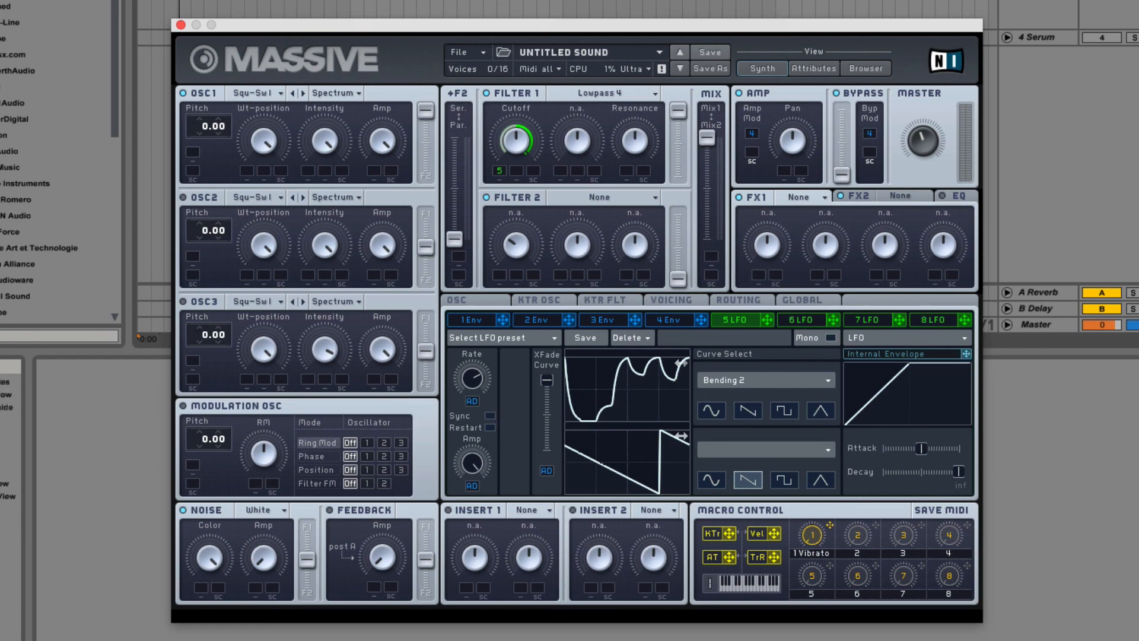
pyautogui.moveTo(934, 394)
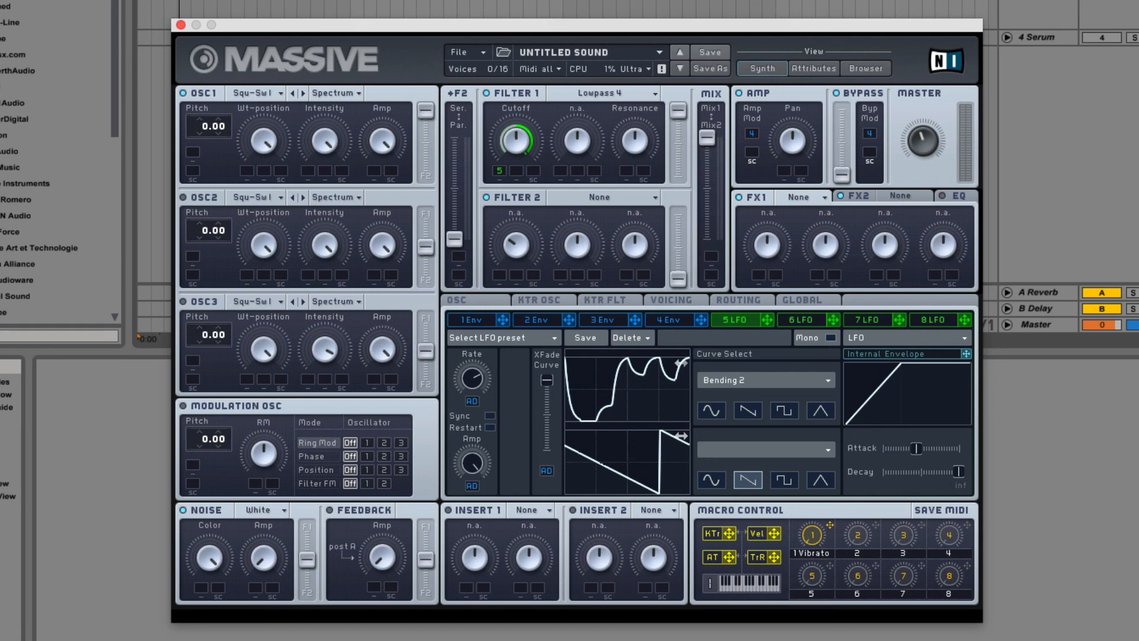
pyautogui.moveTo(901, 415)
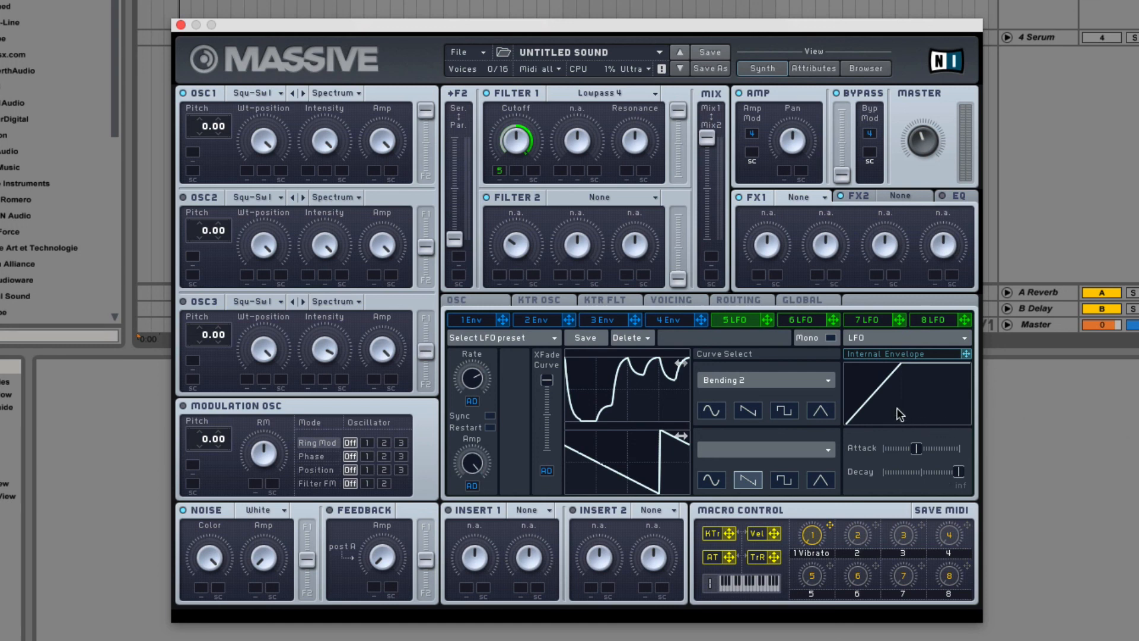
pyautogui.moveTo(891, 421)
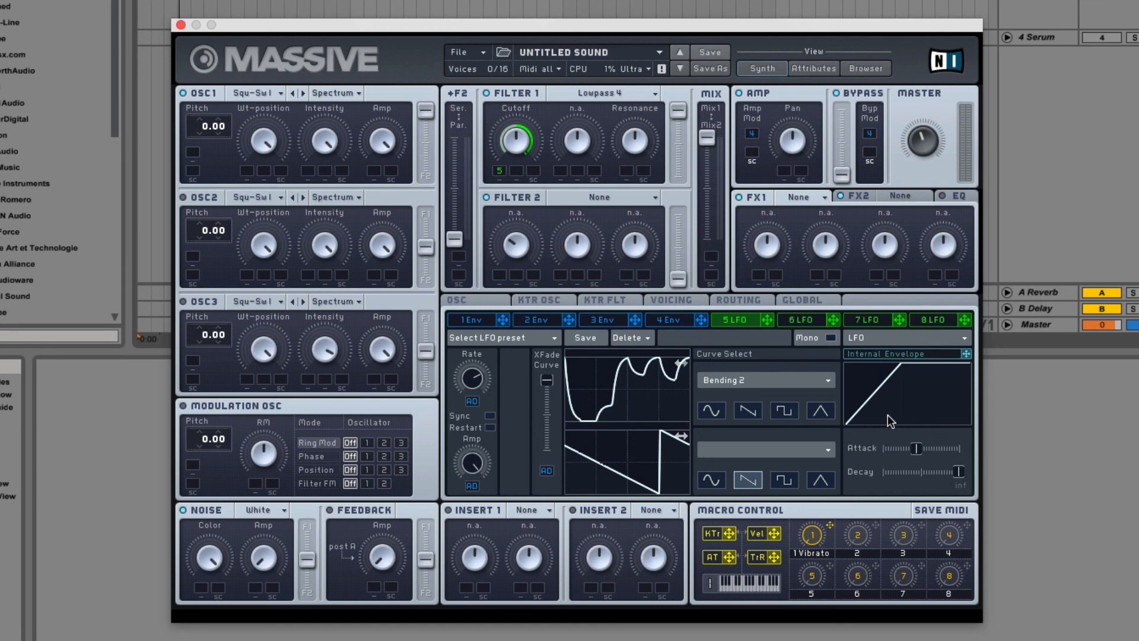